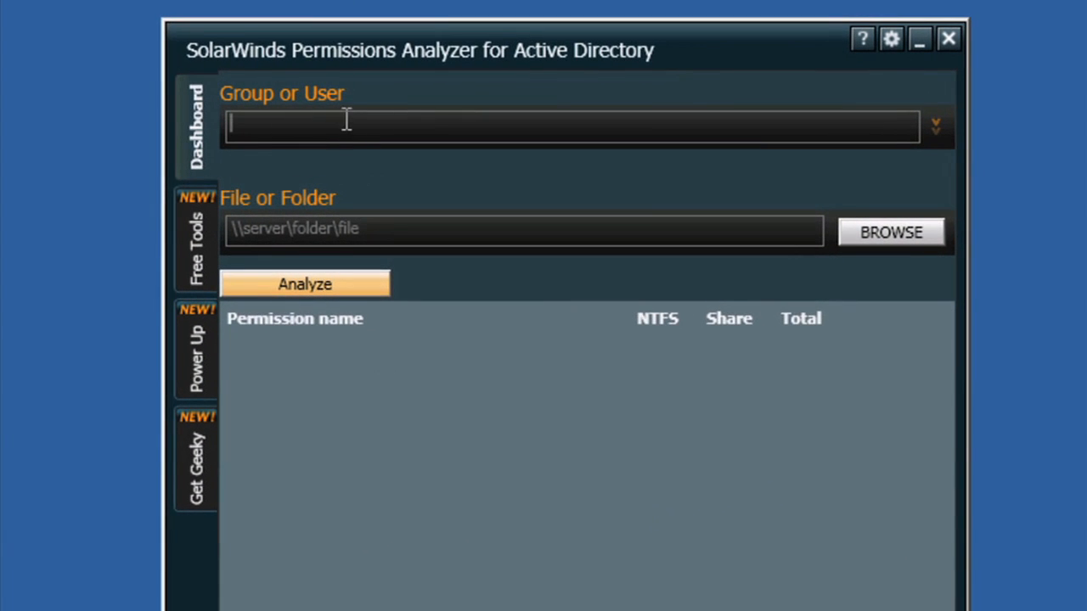
Enter user john and path \\MMT-001-WIN2008\Super Secret Share as the analysis target
type("john")
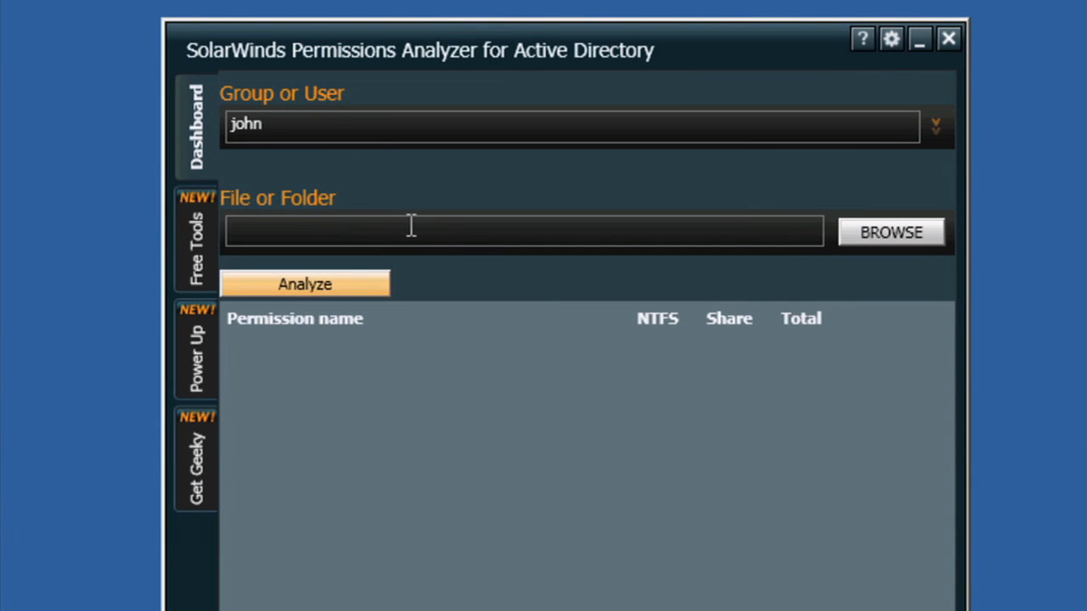
type("\\\\MMT-001-WIN2008\\Super")
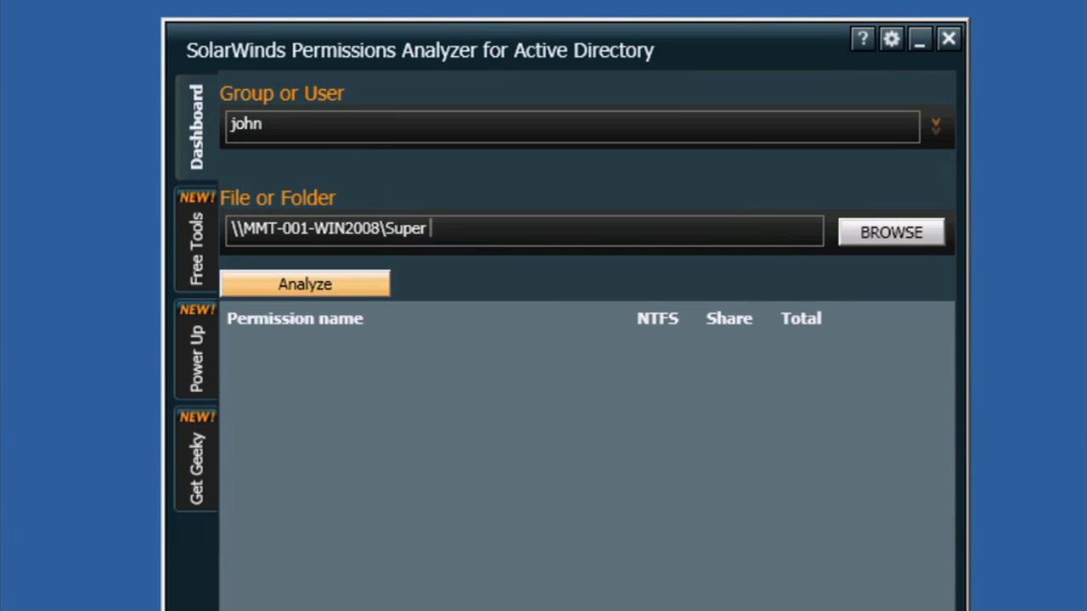
type("Secret")
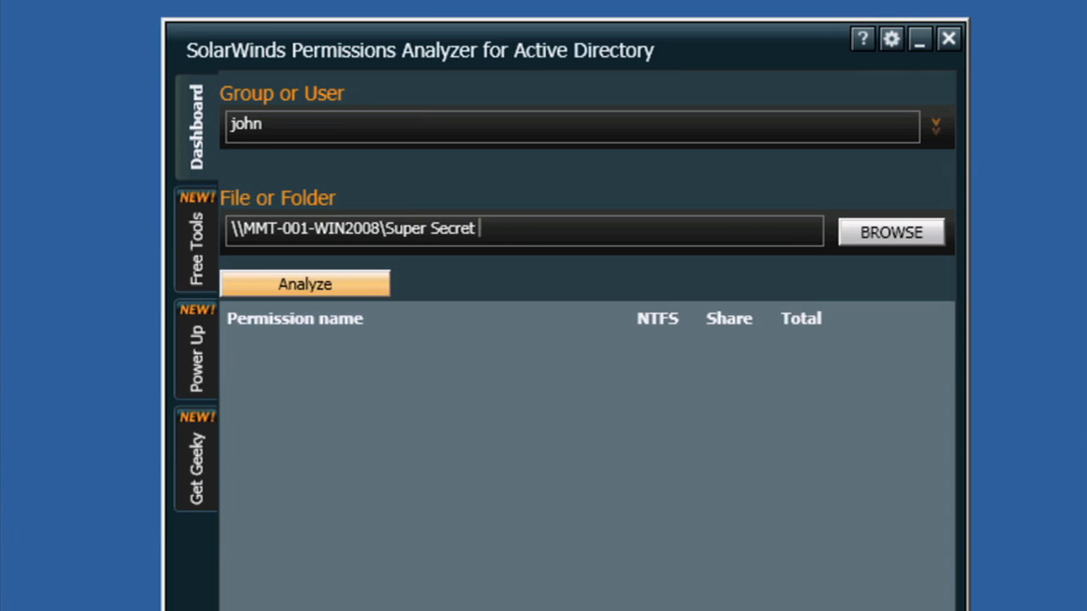
type("Share")
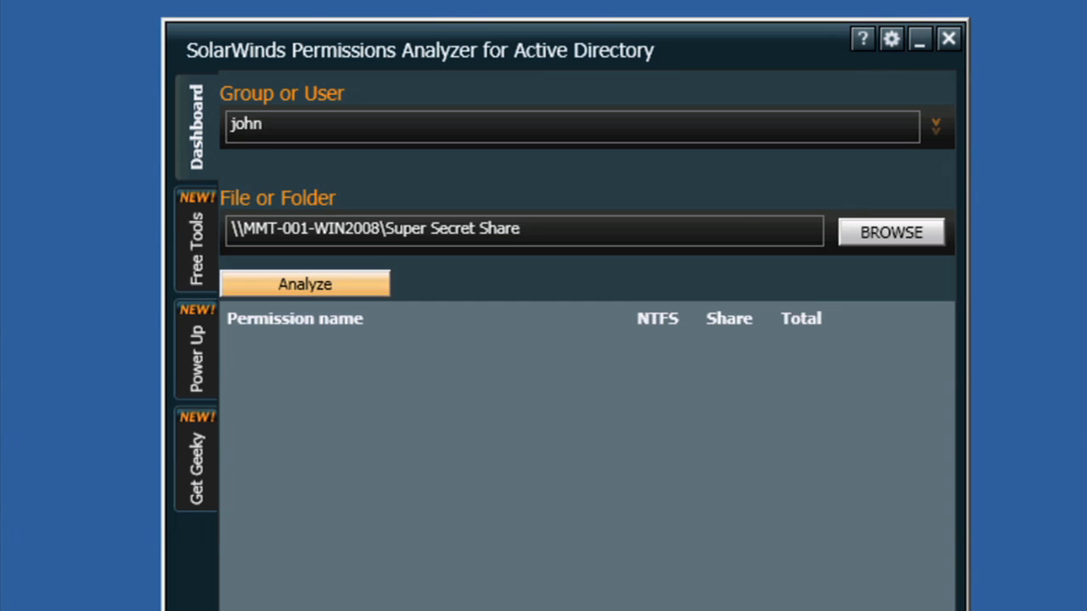
mouse_move(267, 292)
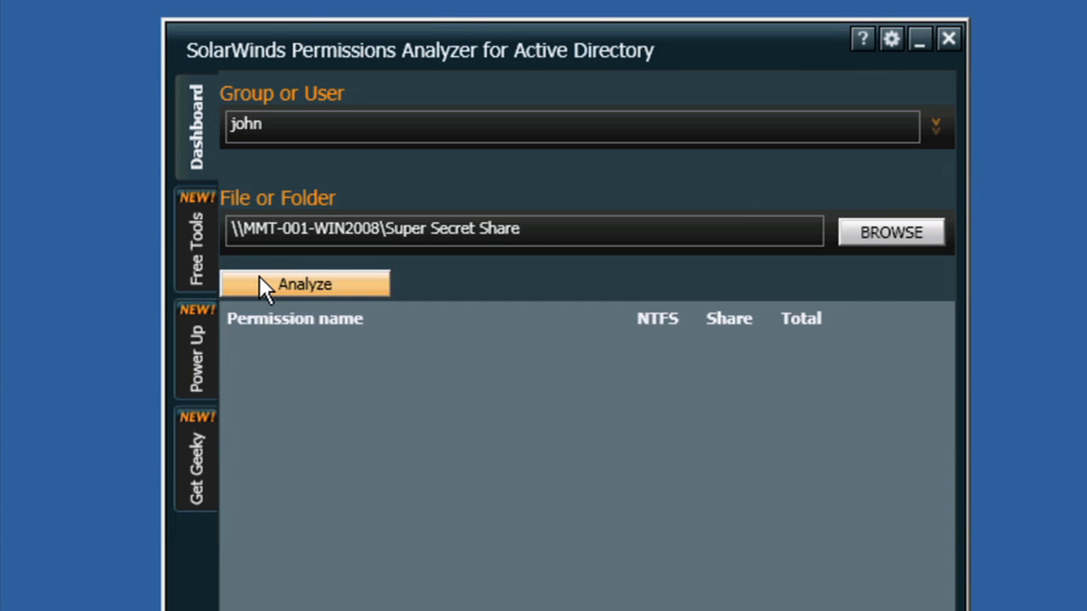
Run the analysis for john and expand Execute File to reveal its source groups
left_click(304, 284)
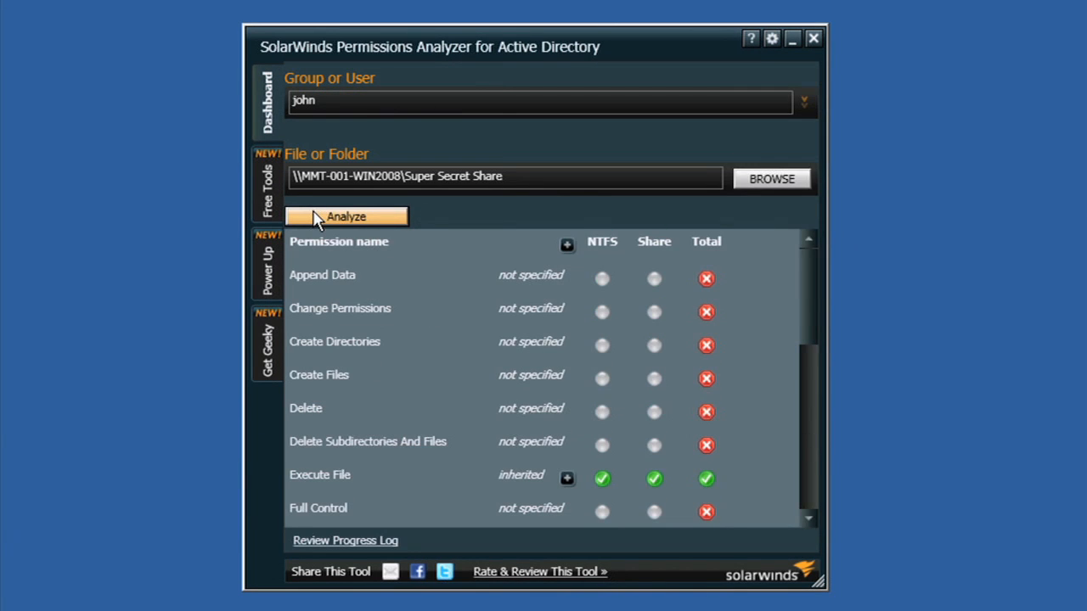
mouse_move(438, 268)
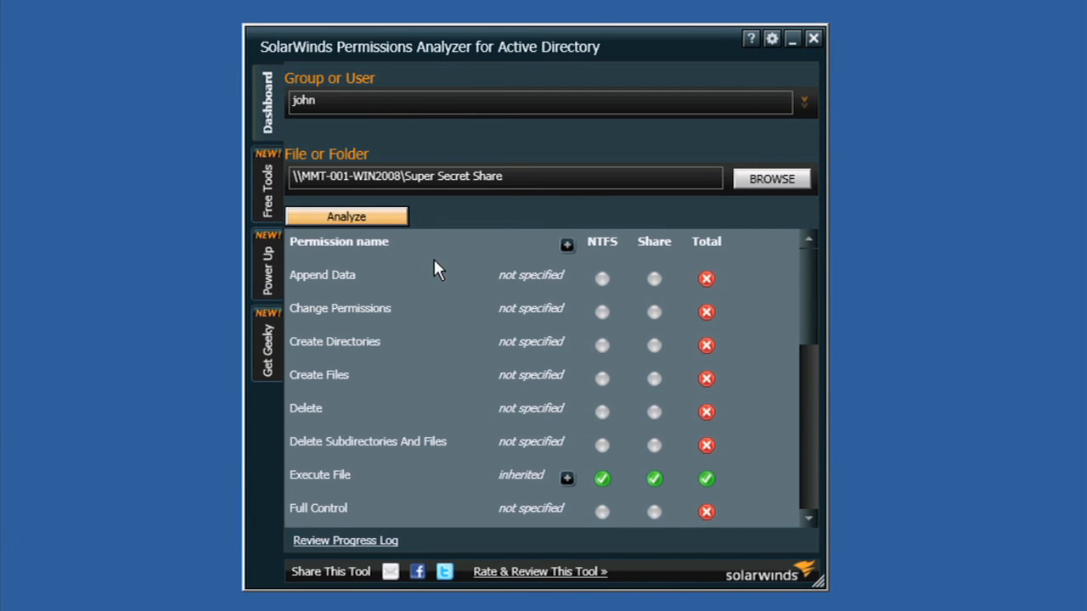
mouse_move(504, 316)
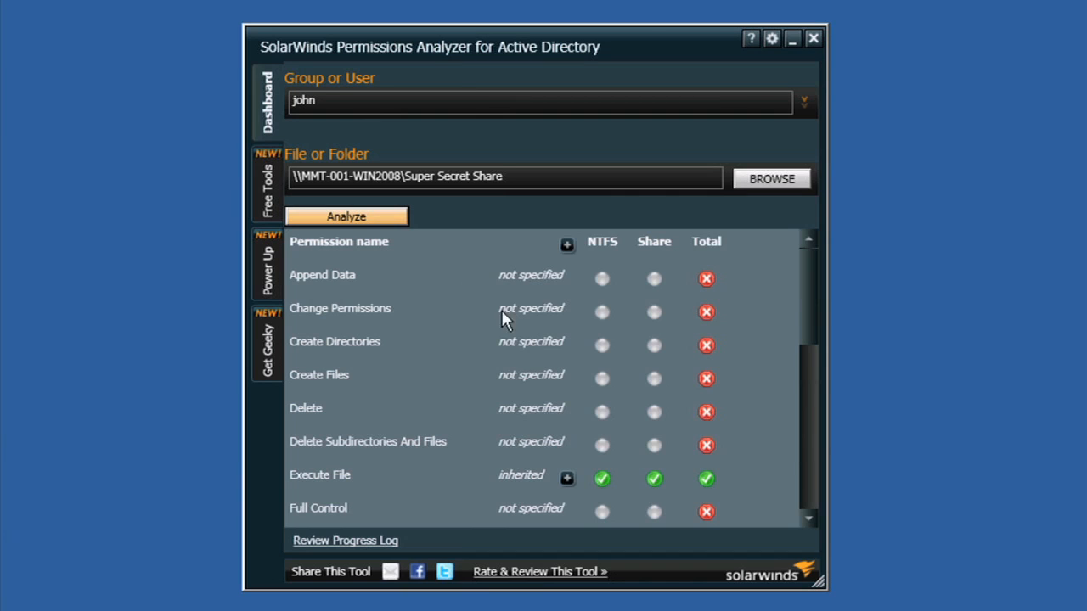
left_click(567, 479)
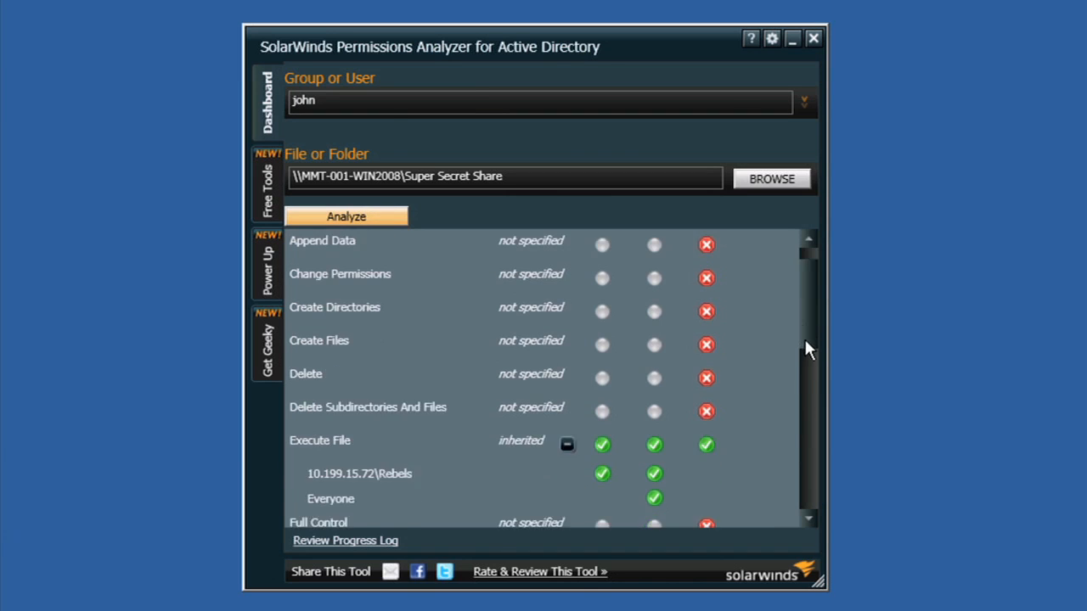
Expand List Directory and Read to show Rebels and Everyone as their inherited sources
scroll("down", 3)
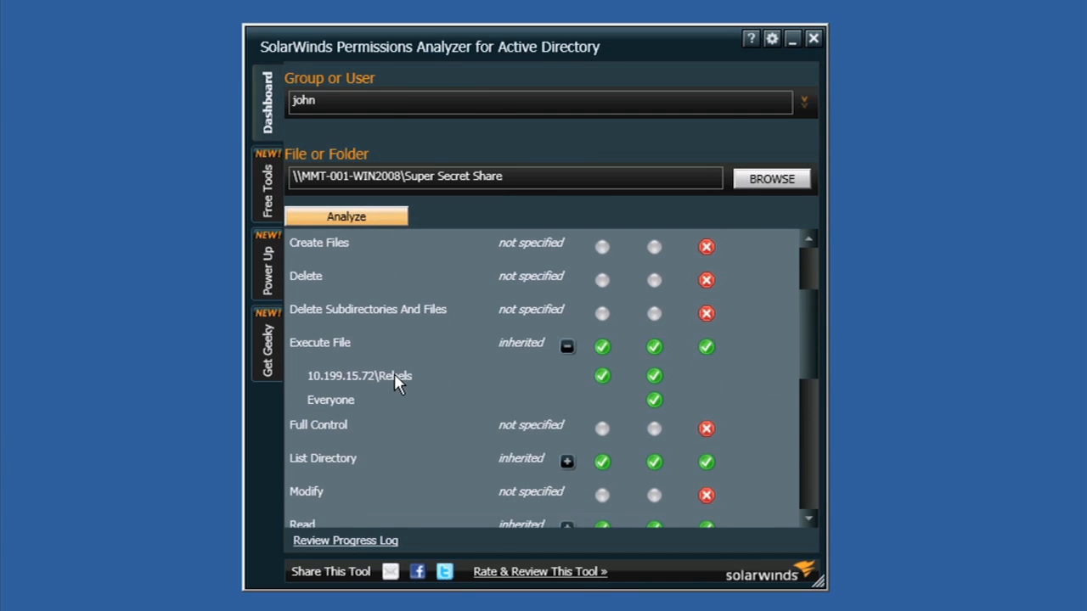
mouse_move(387, 401)
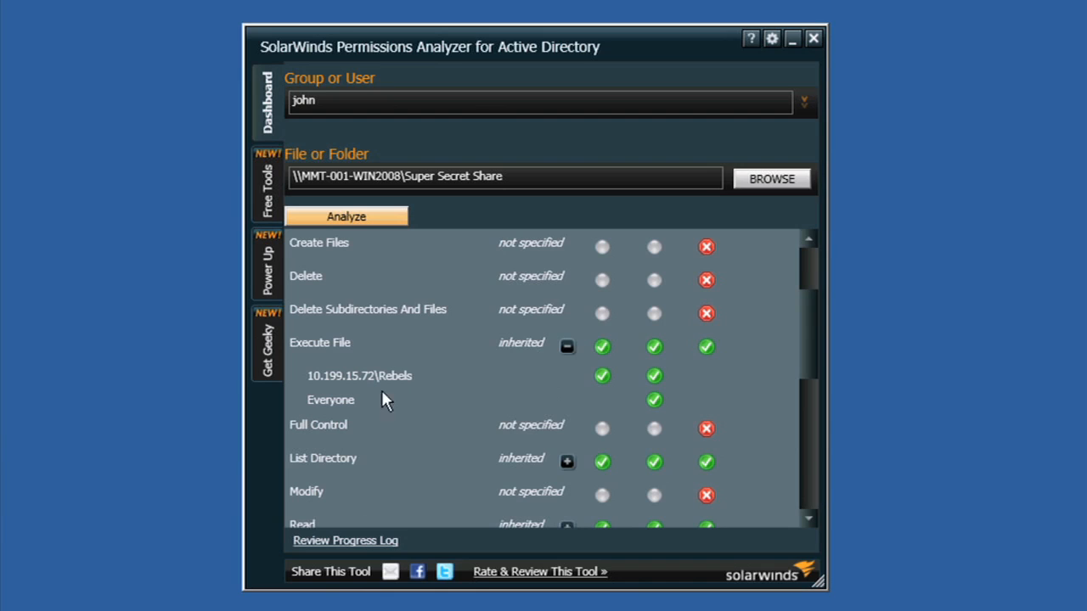
mouse_move(801, 359)
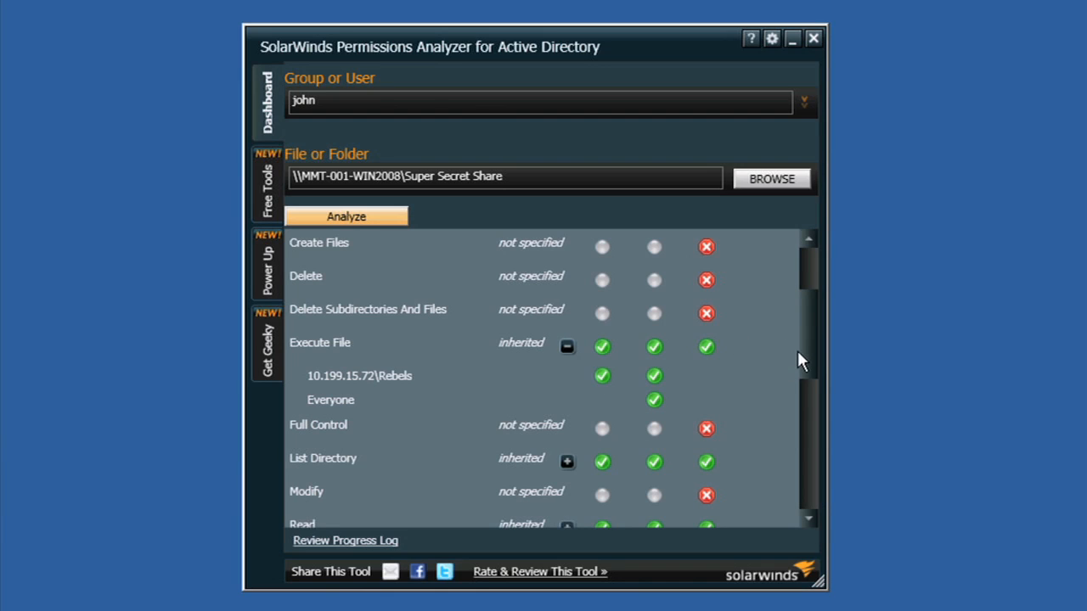
mouse_move(716, 364)
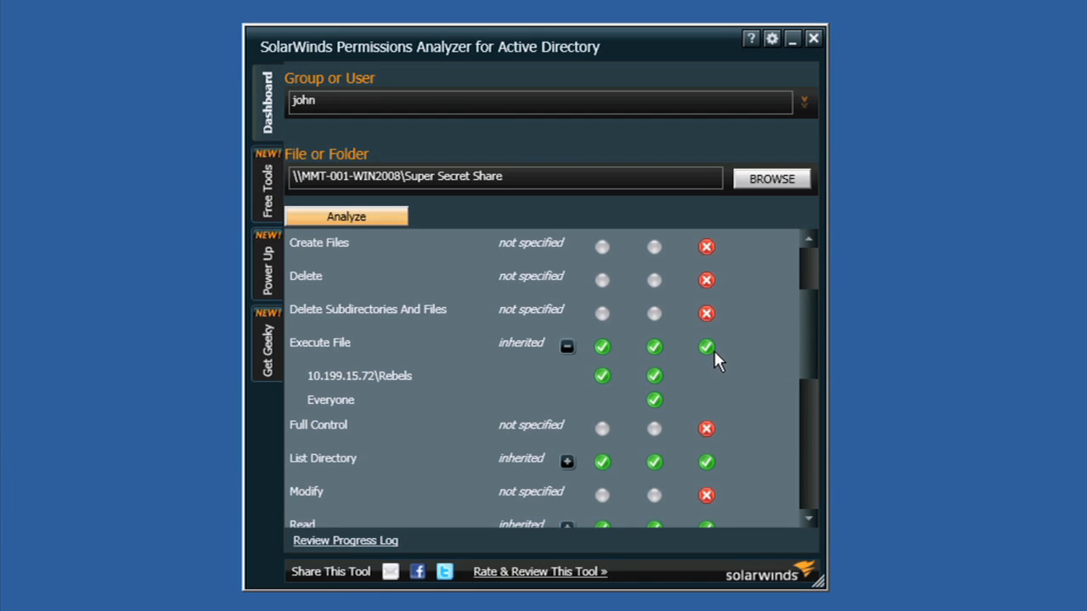
mouse_move(805, 347)
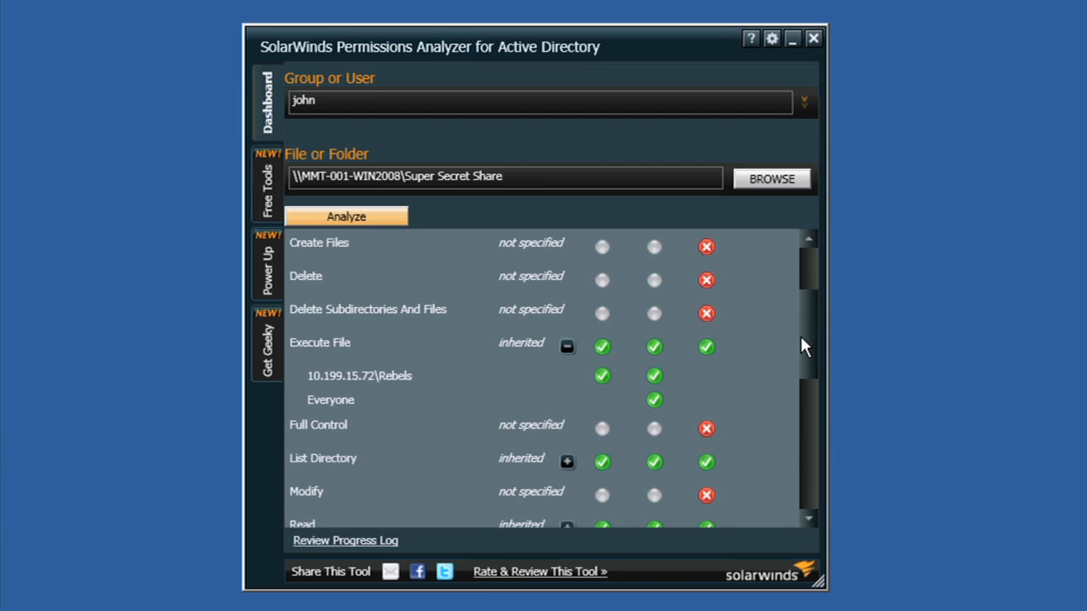
scroll("down", 3)
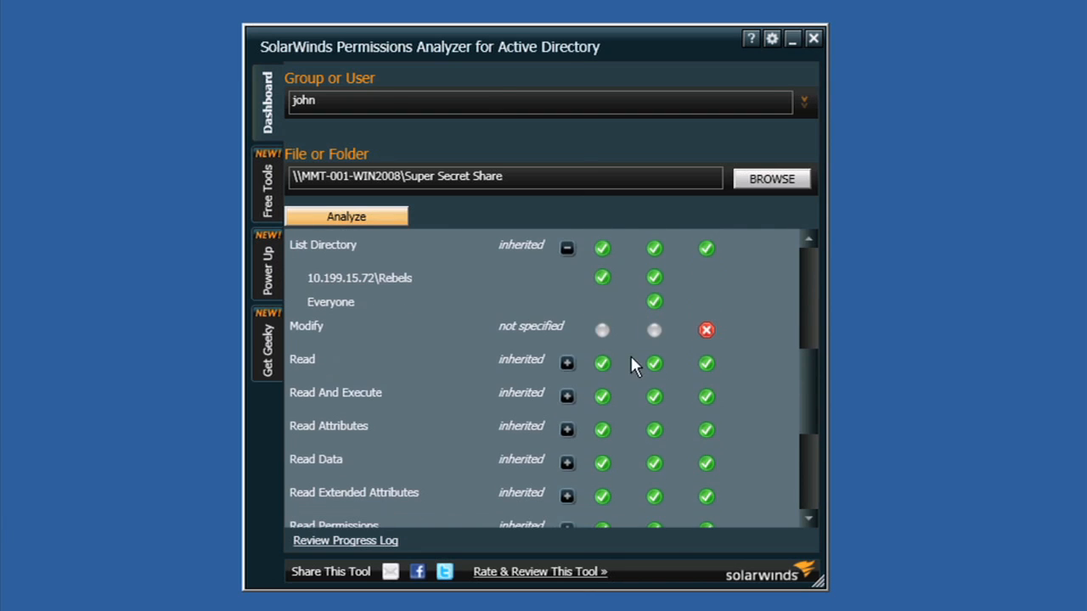
left_click(567, 363)
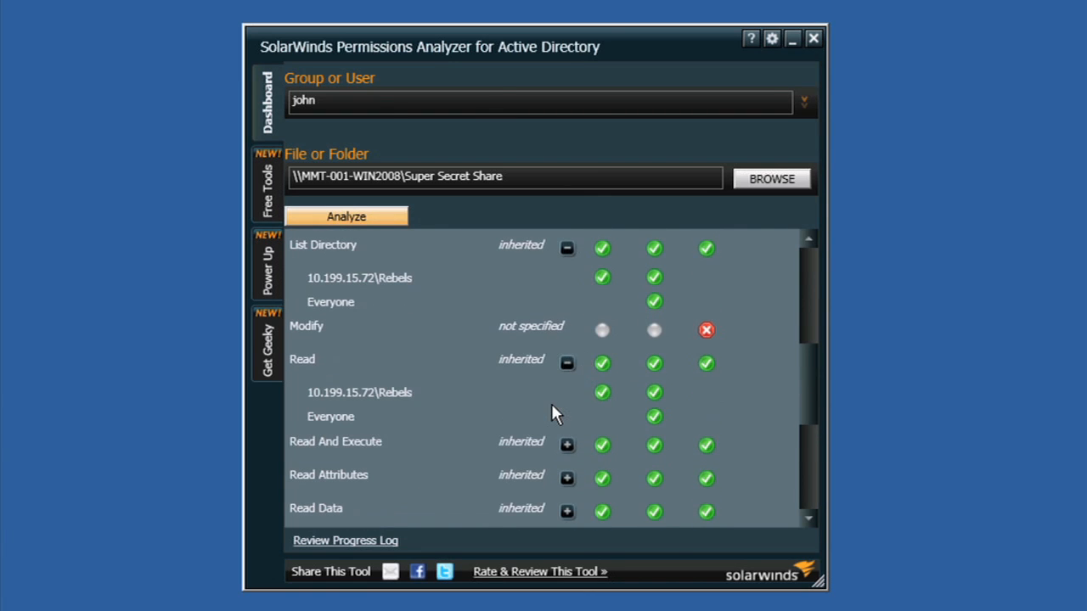
mouse_move(356, 302)
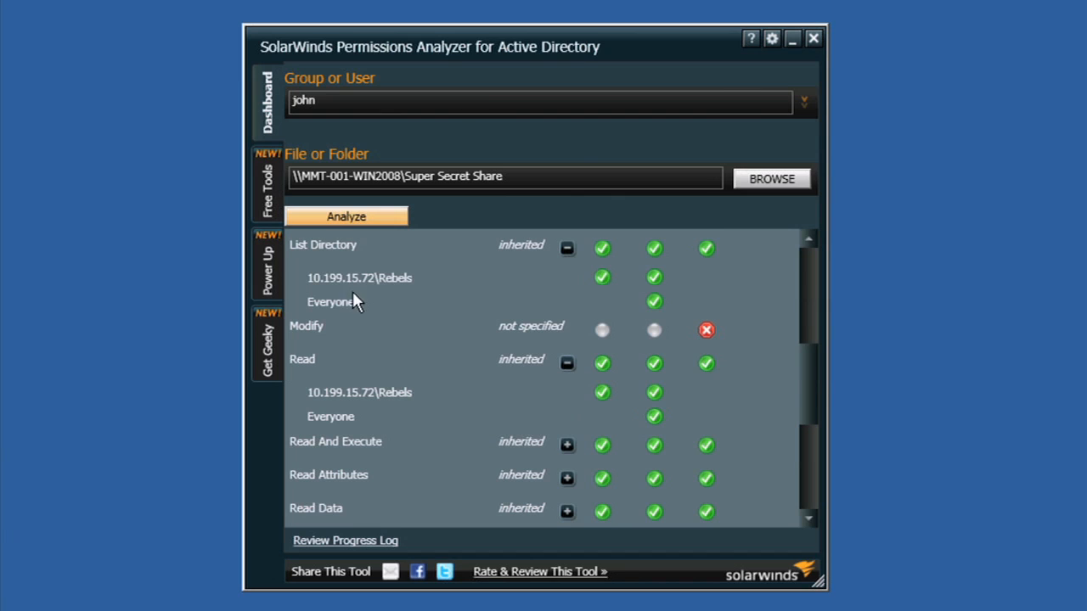
Browse the Free Tools, Power Up virtualization offer and resource center/demo pages
left_click(266, 175)
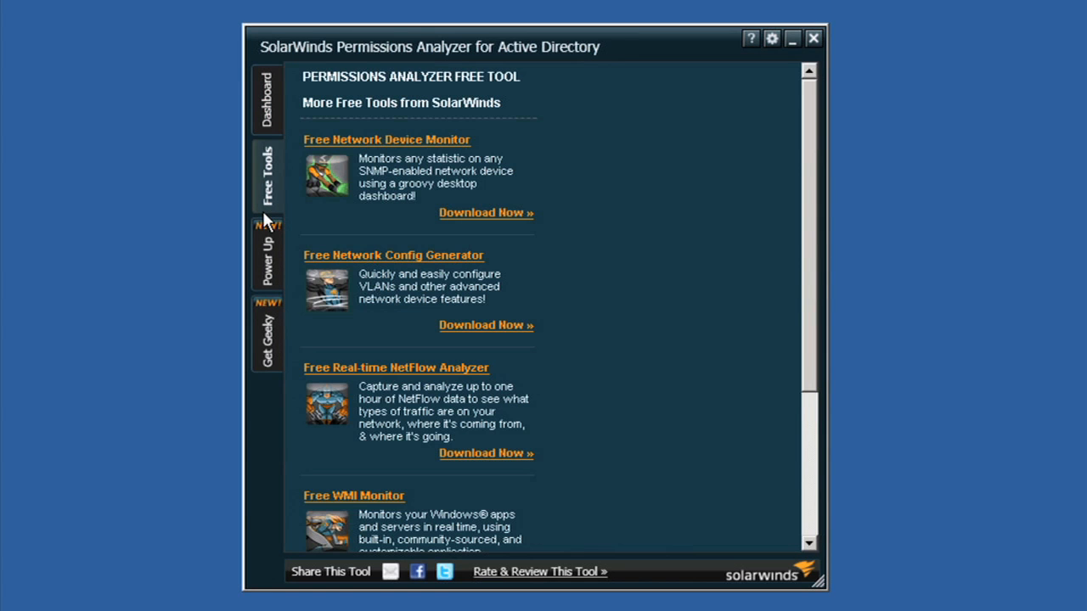
mouse_move(418, 220)
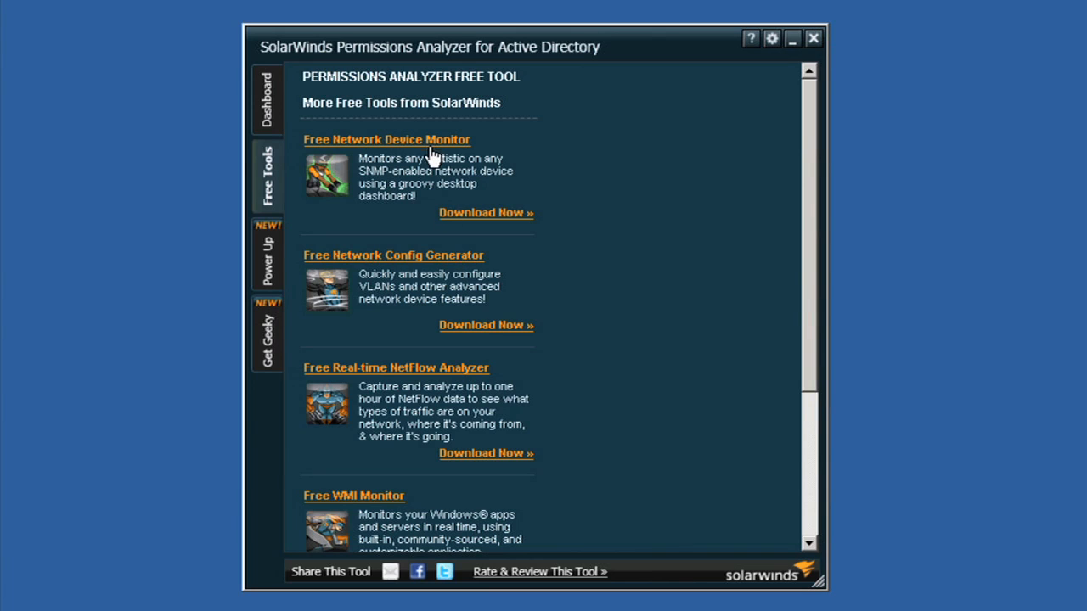
left_click(267, 255)
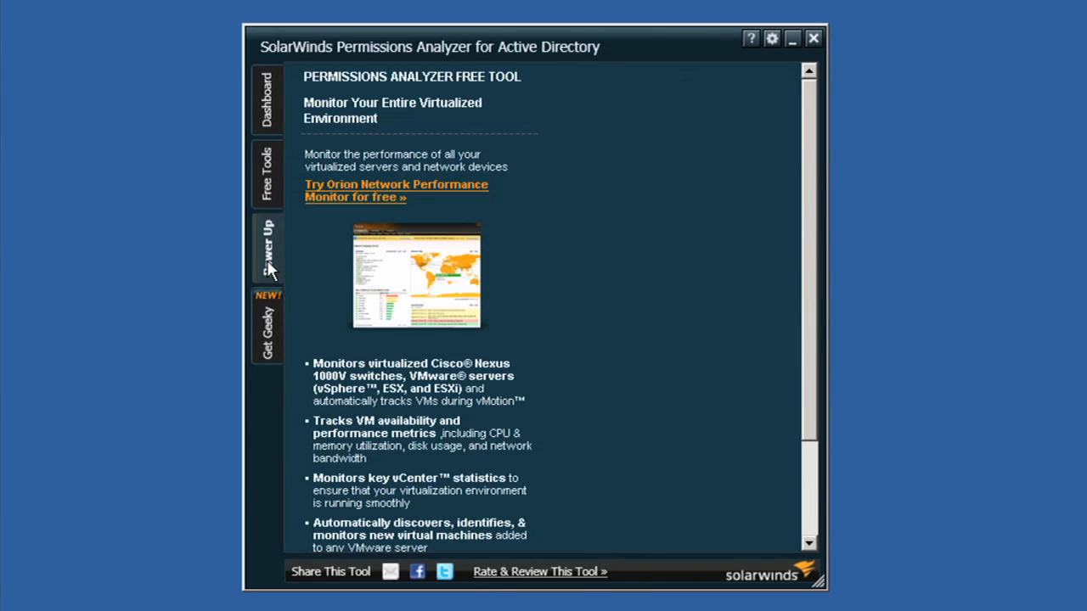
mouse_move(584, 236)
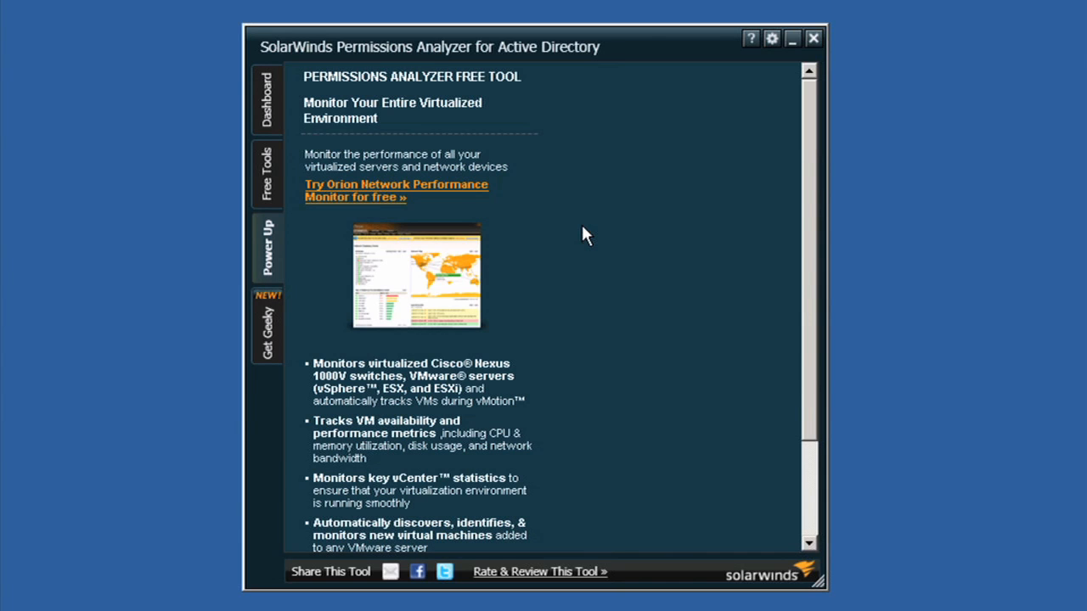
left_click(269, 331)
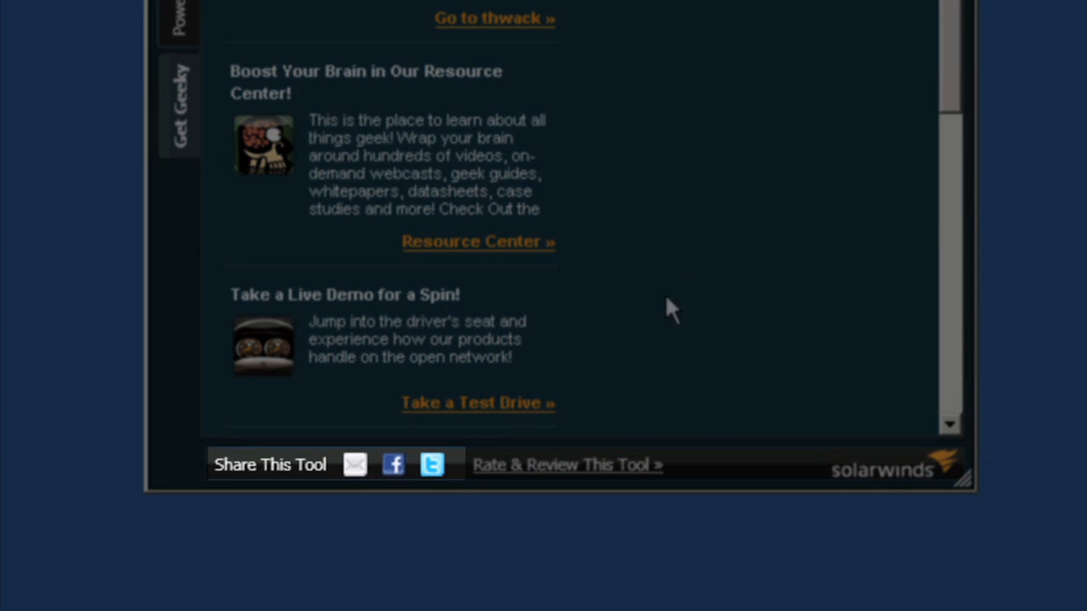
mouse_move(432, 465)
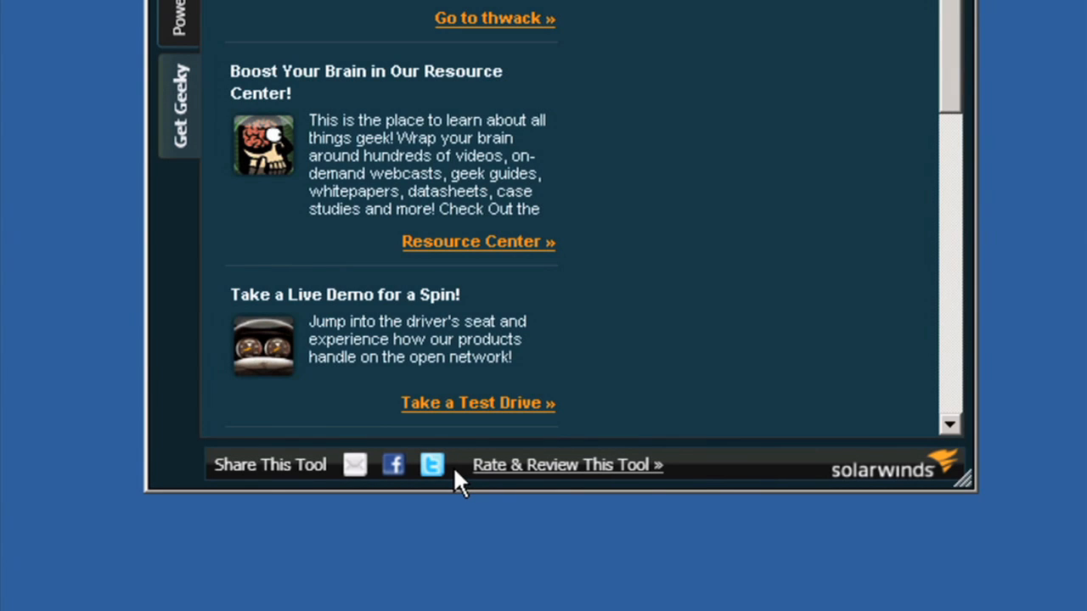
mouse_move(357, 472)
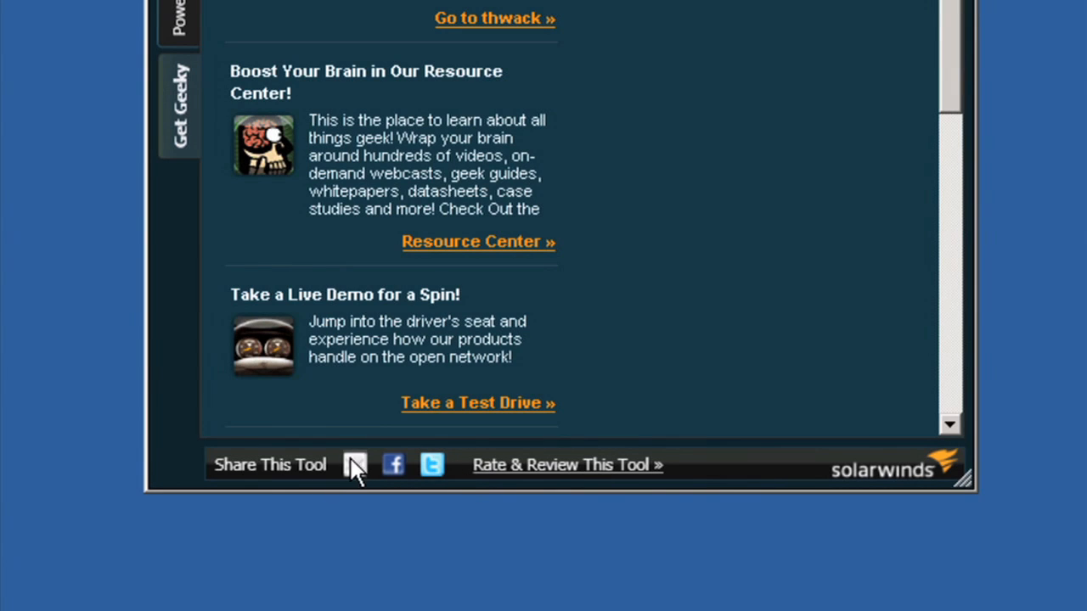